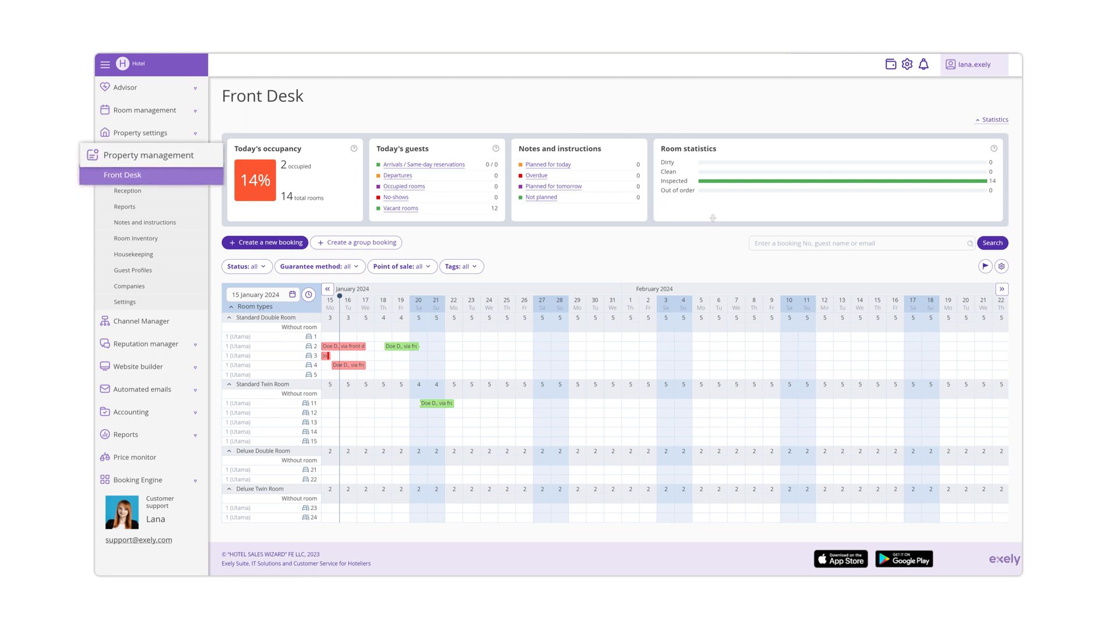
mouse_move(363, 368)
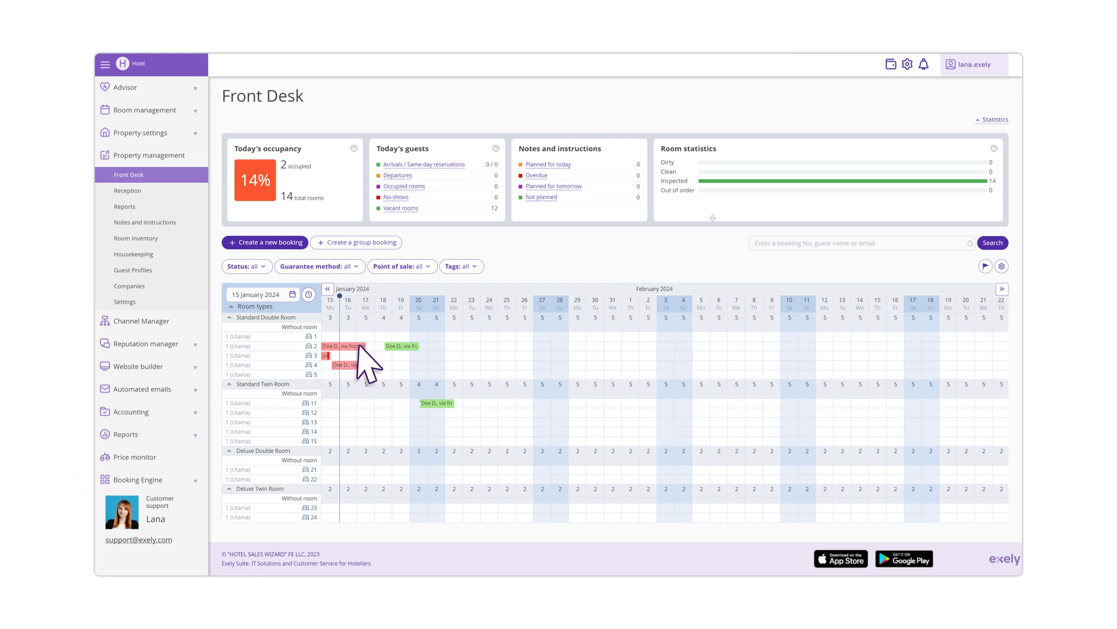
Open Doe D.'s Standard Double Room booking in room 2, showing 750,000 IDR due.
click(343, 346)
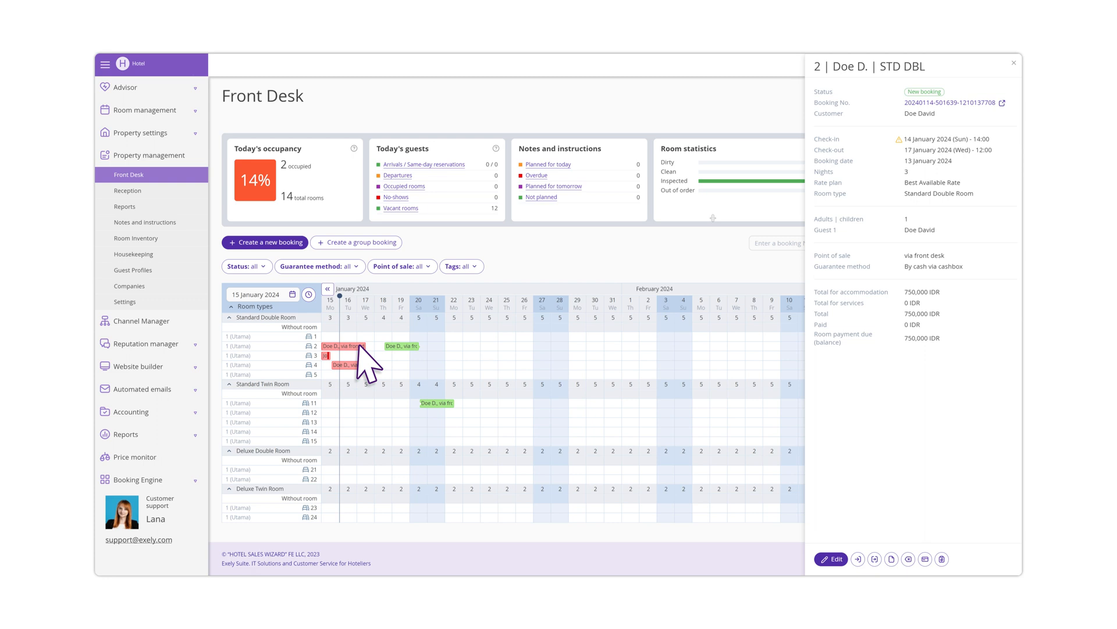
mouse_move(859, 577)
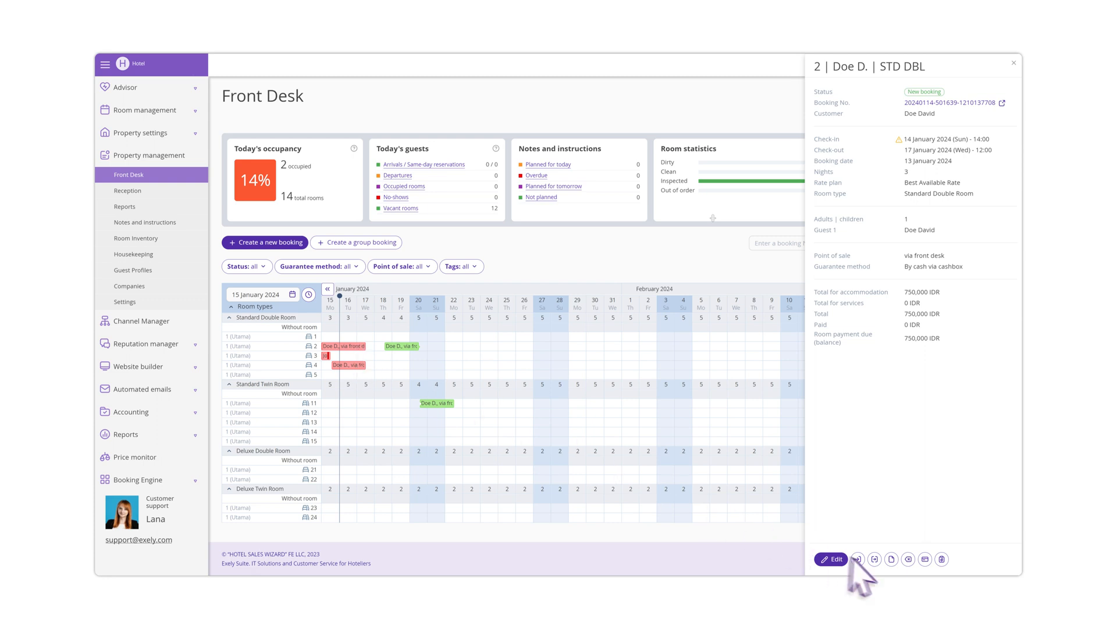
Start check-in for the room 2 booking and set the check-in time to 12:00 on 14 January 2024.
click(857, 559)
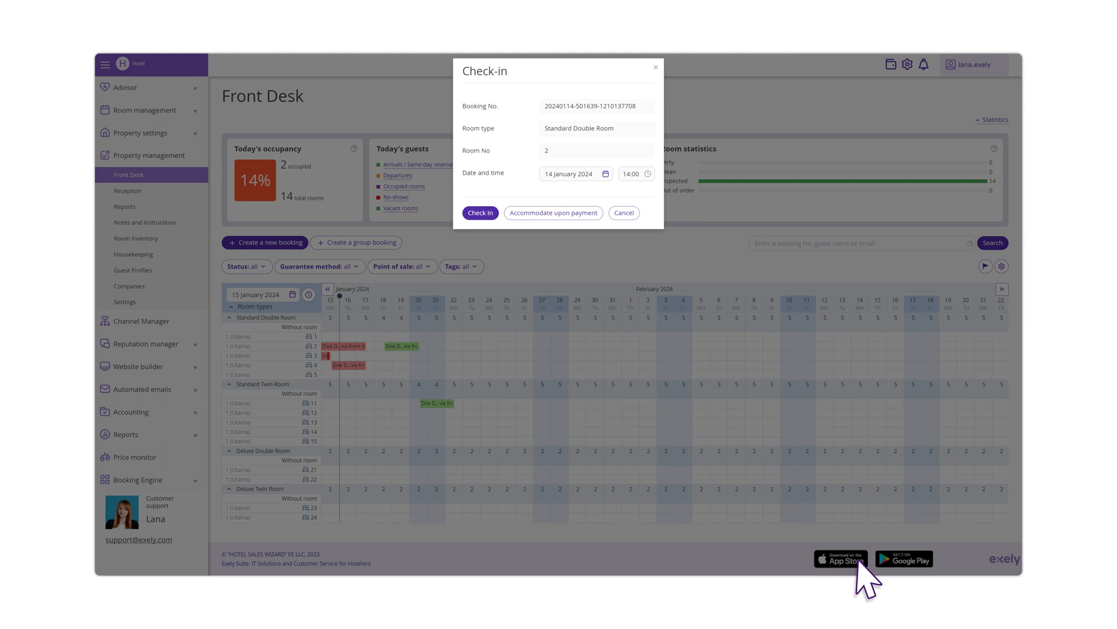
click(605, 173)
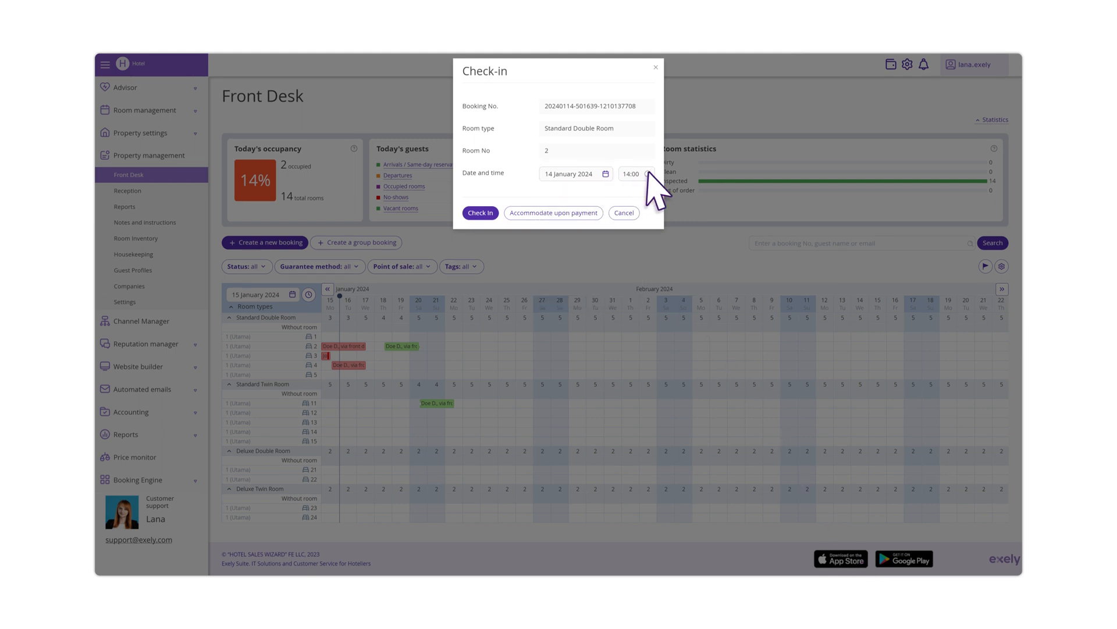
click(632, 174)
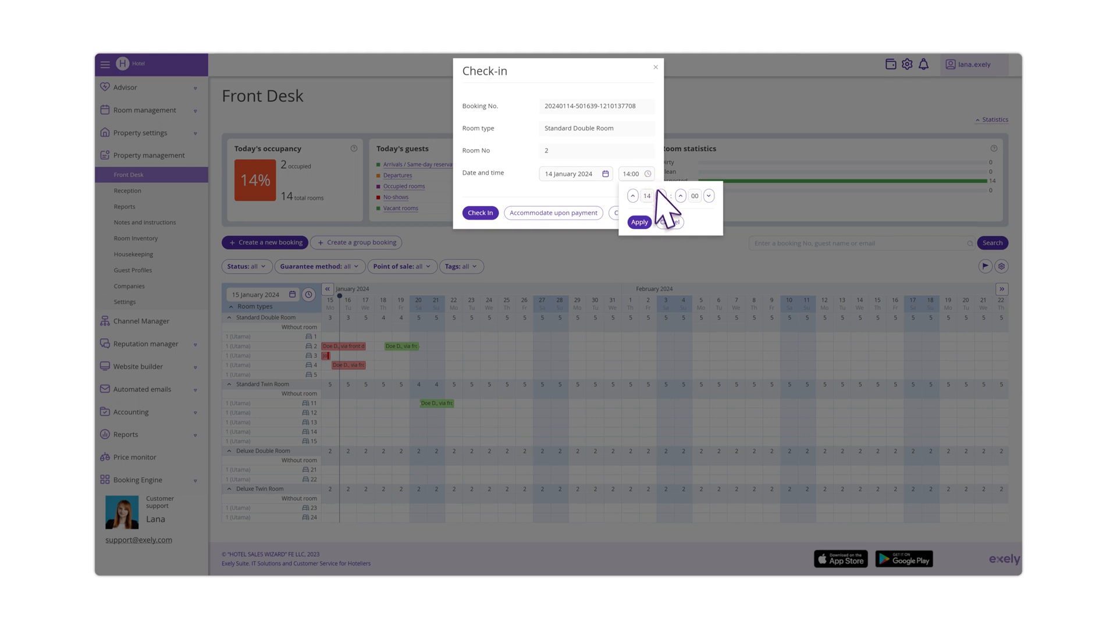
click(660, 199)
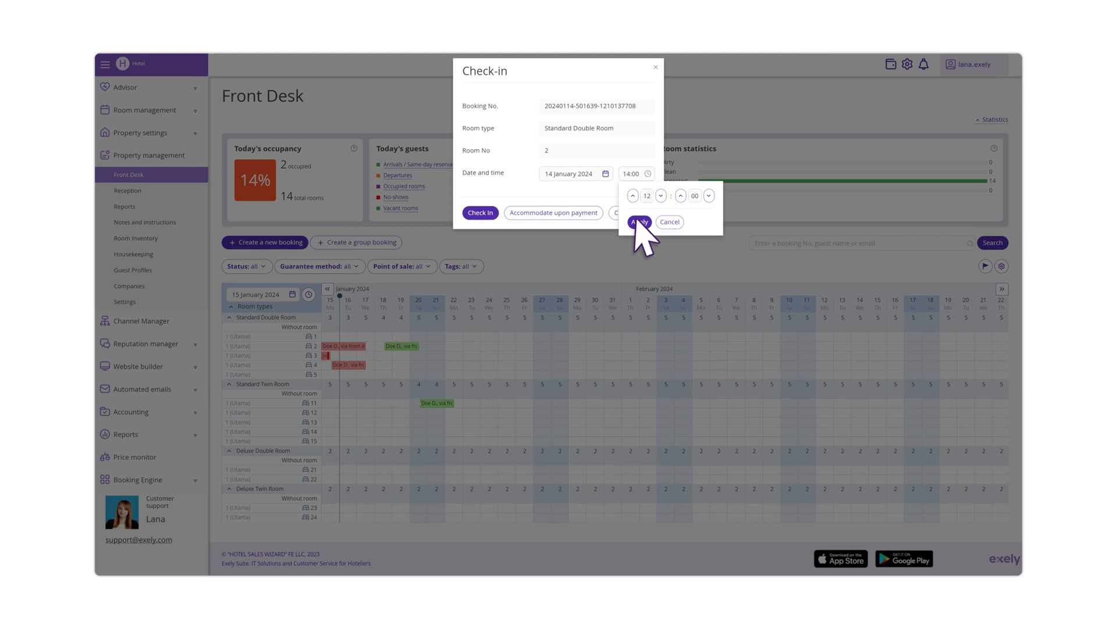
click(638, 222)
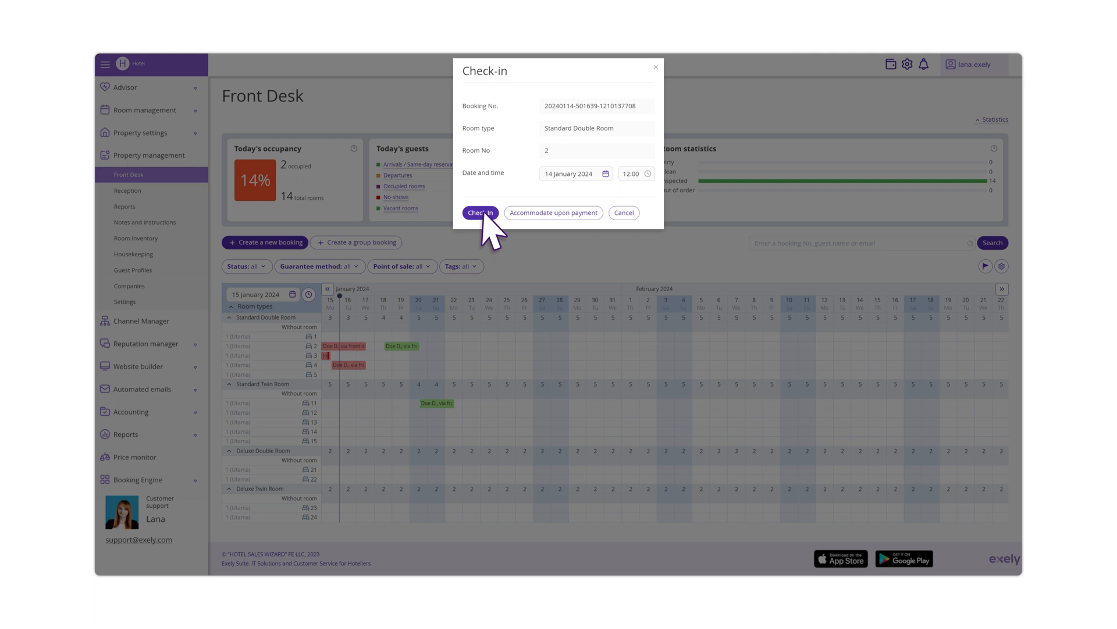
mouse_move(571, 228)
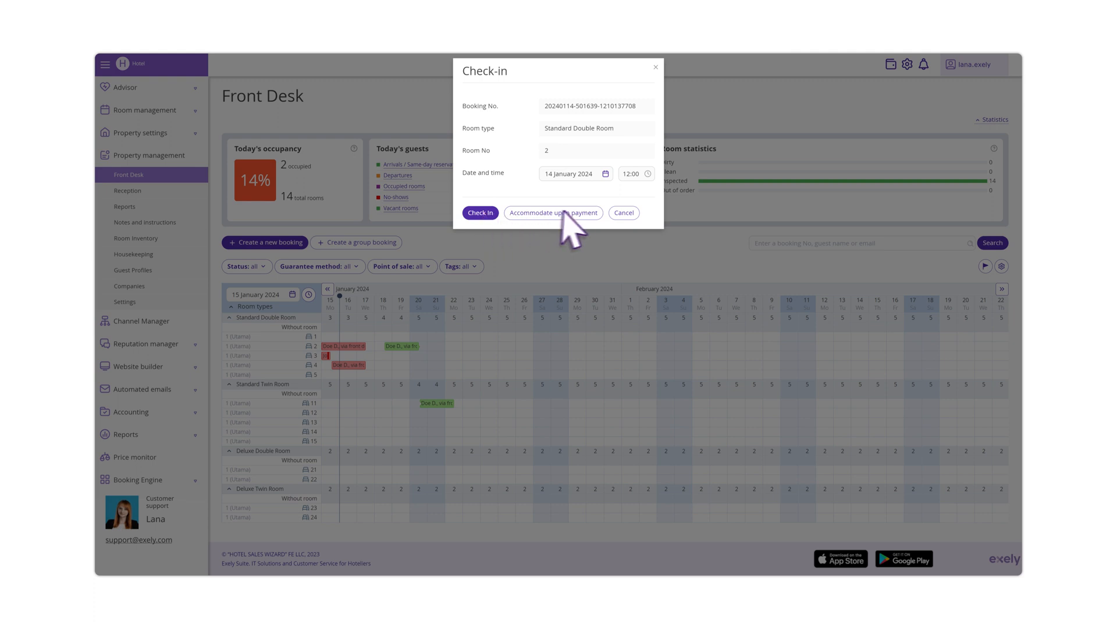
mouse_move(582, 214)
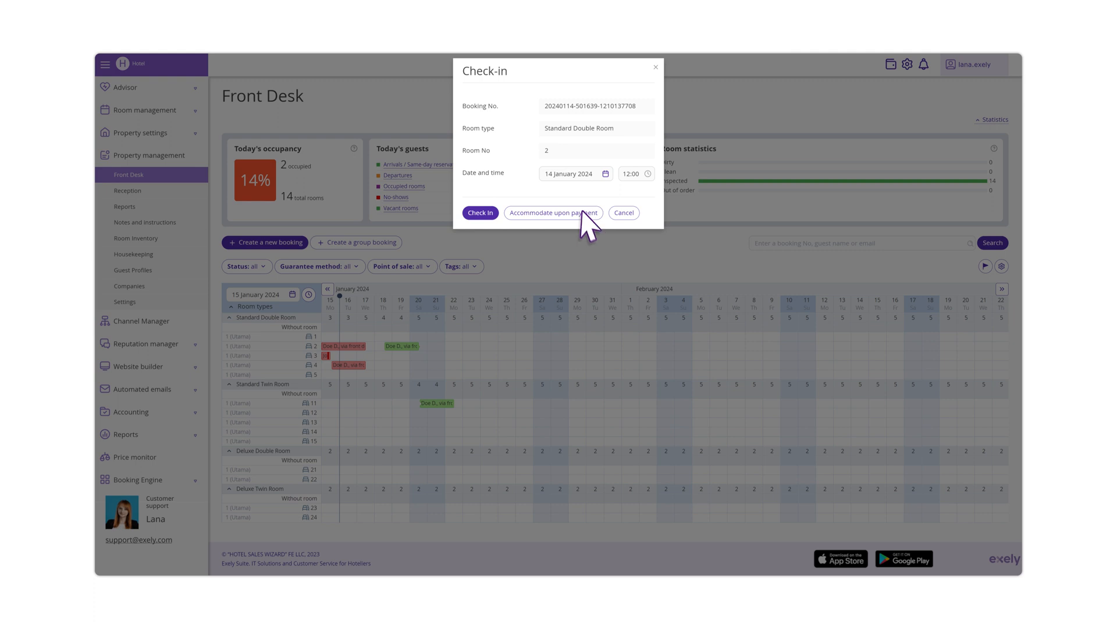
Accommodate Doe D. upon payment, recording 750,000 IDR in cash.
click(553, 213)
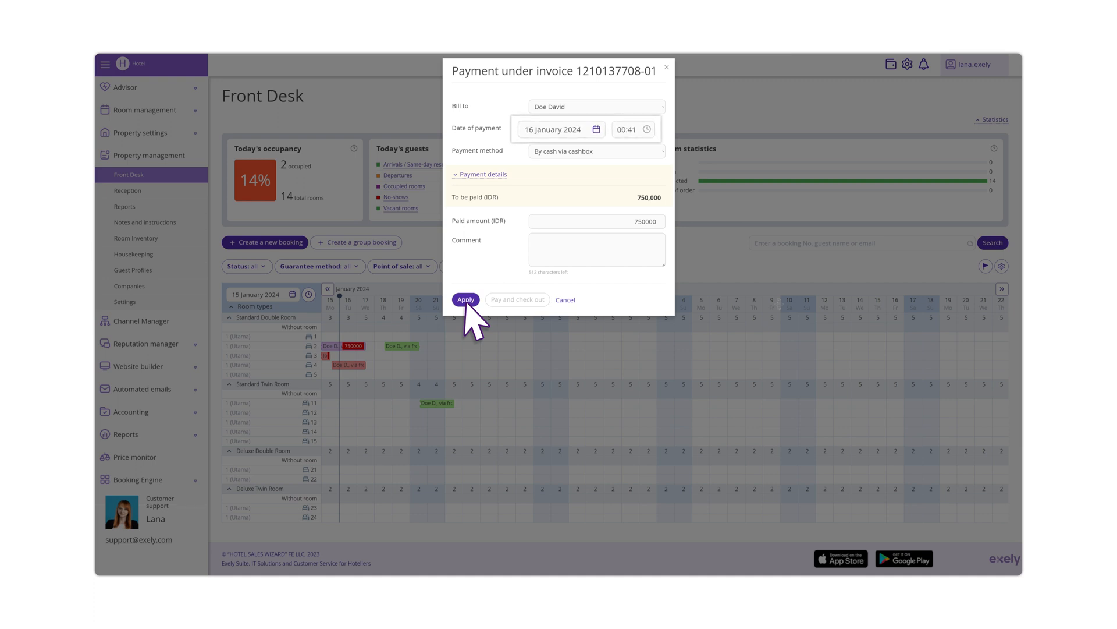
click(597, 222)
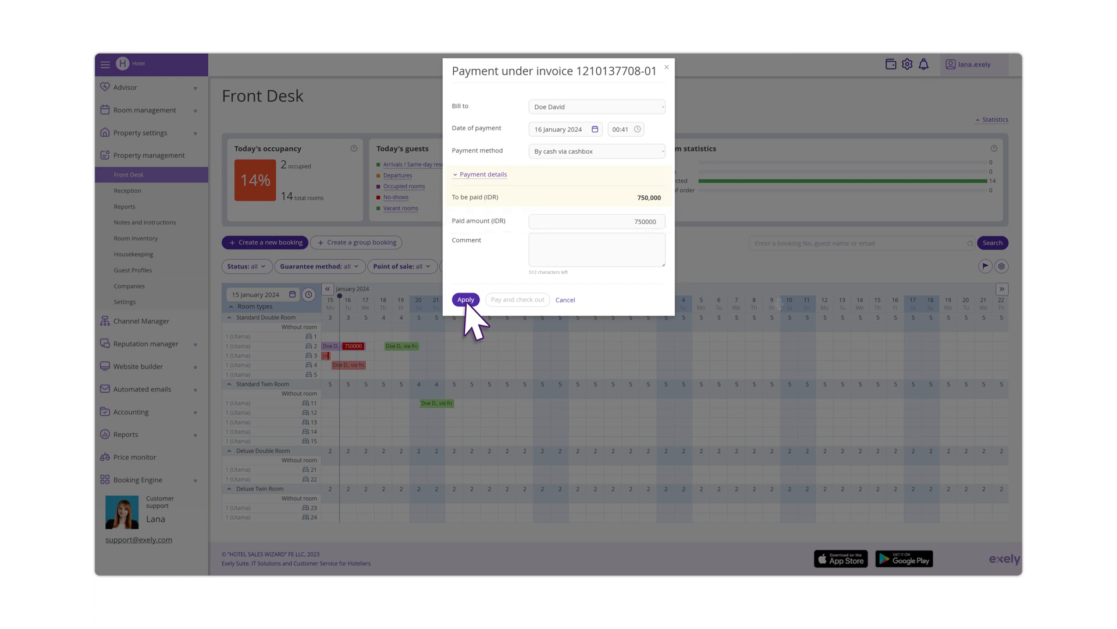
click(466, 298)
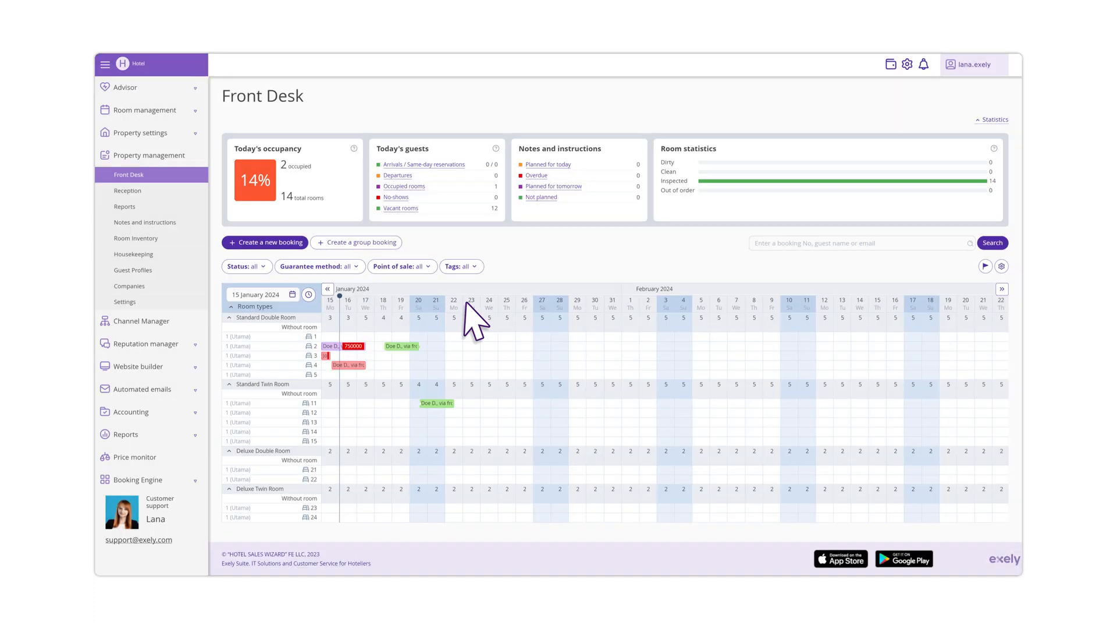